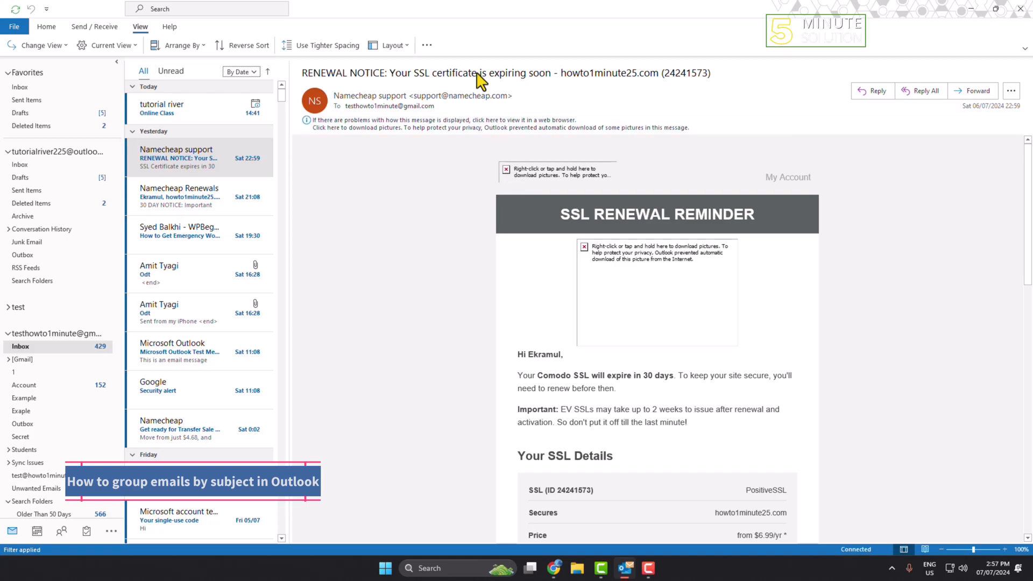
mouse_move(459, 11)
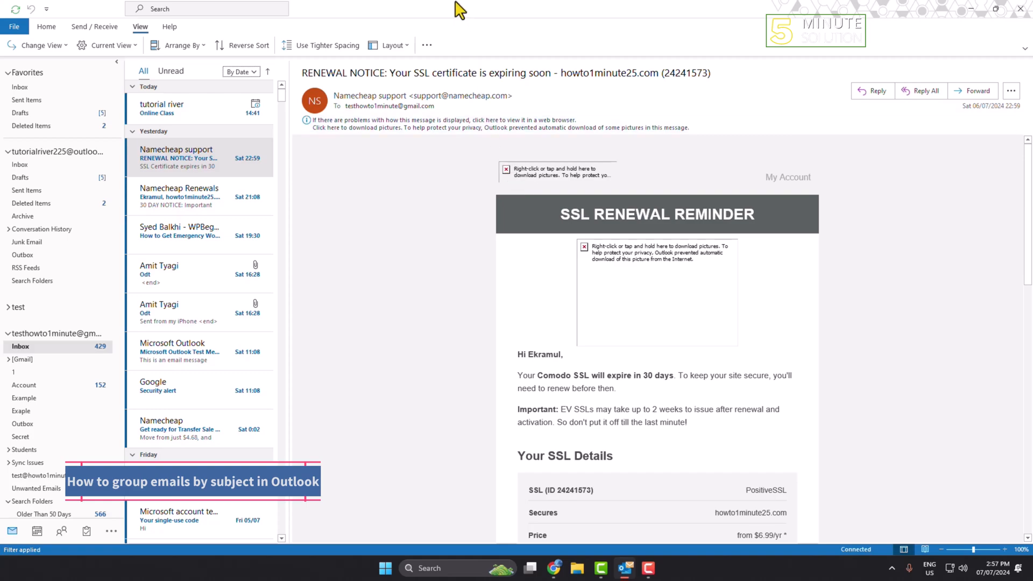
mouse_move(204, 167)
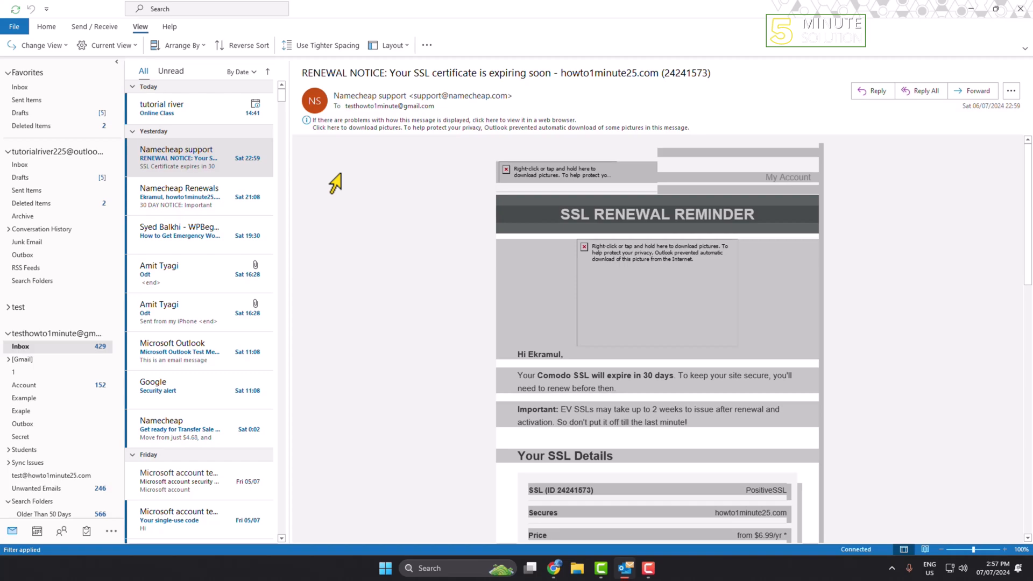
mouse_move(307, 170)
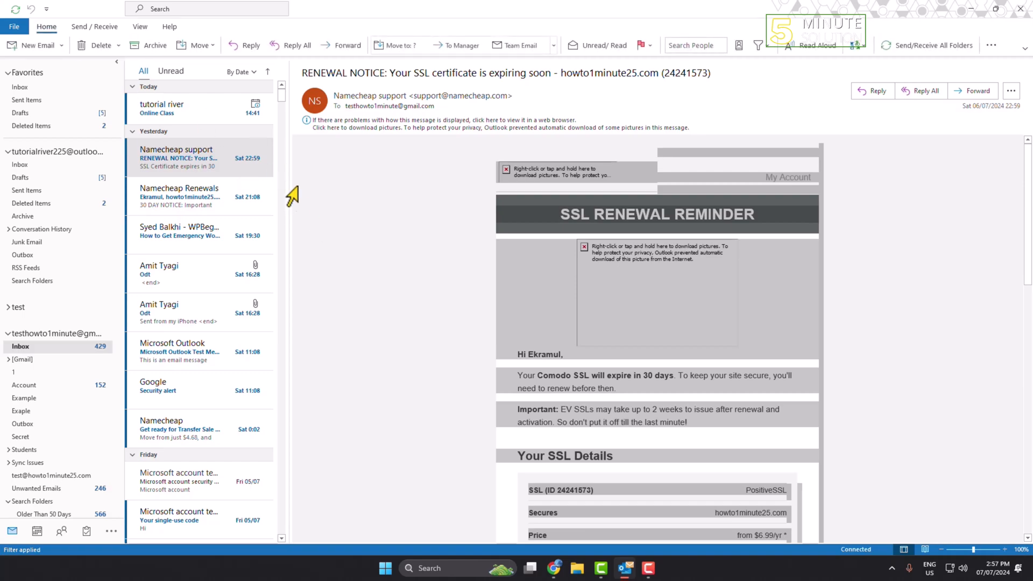
- Open Arrange By from the View ribbon and return the inbox list to By Date
left_click(140, 27)
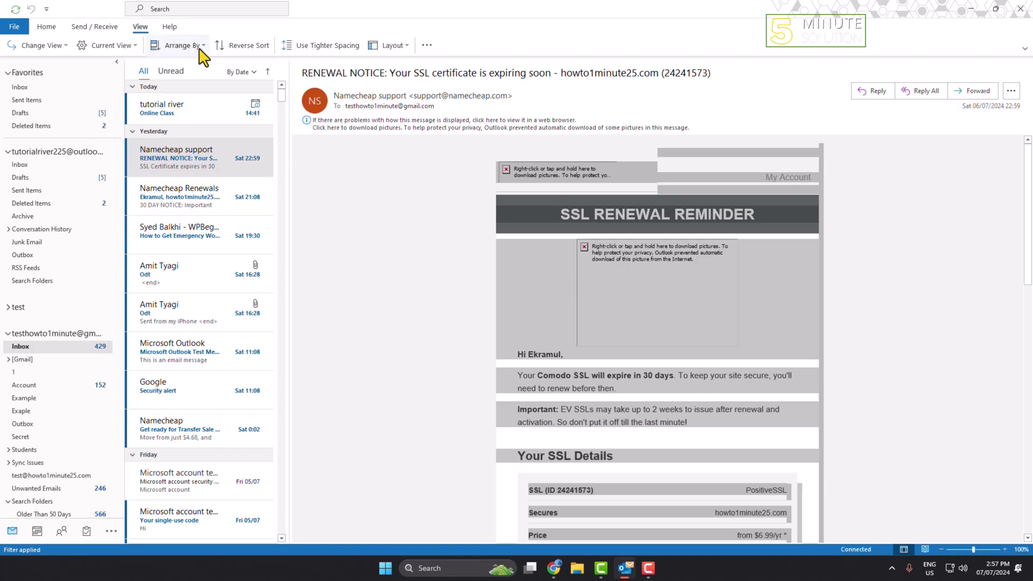
left_click(178, 45)
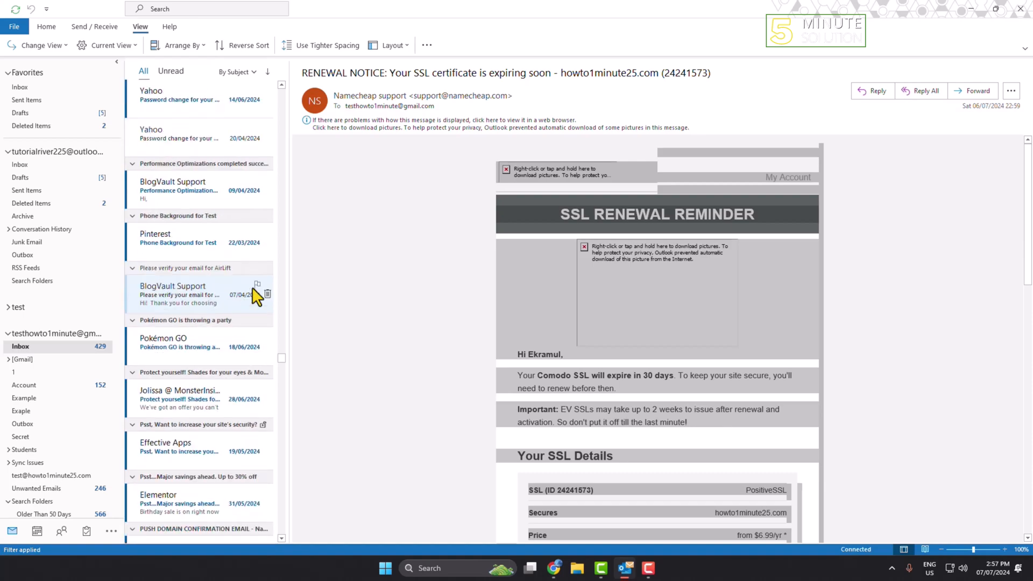
left_click(238, 71)
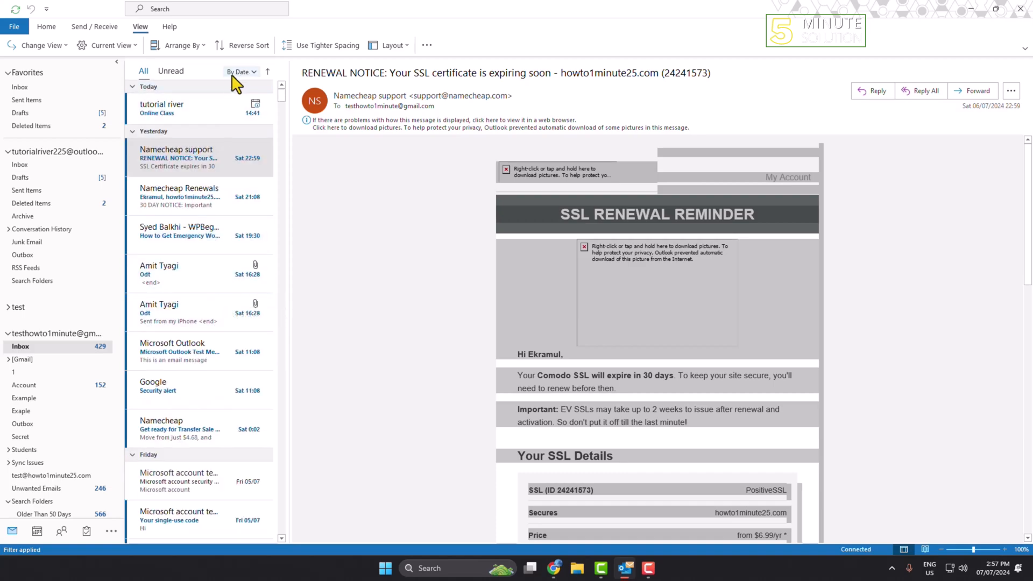
- Arrange inbox messages by Subject from the By Date dropdown above the list
left_click(239, 72)
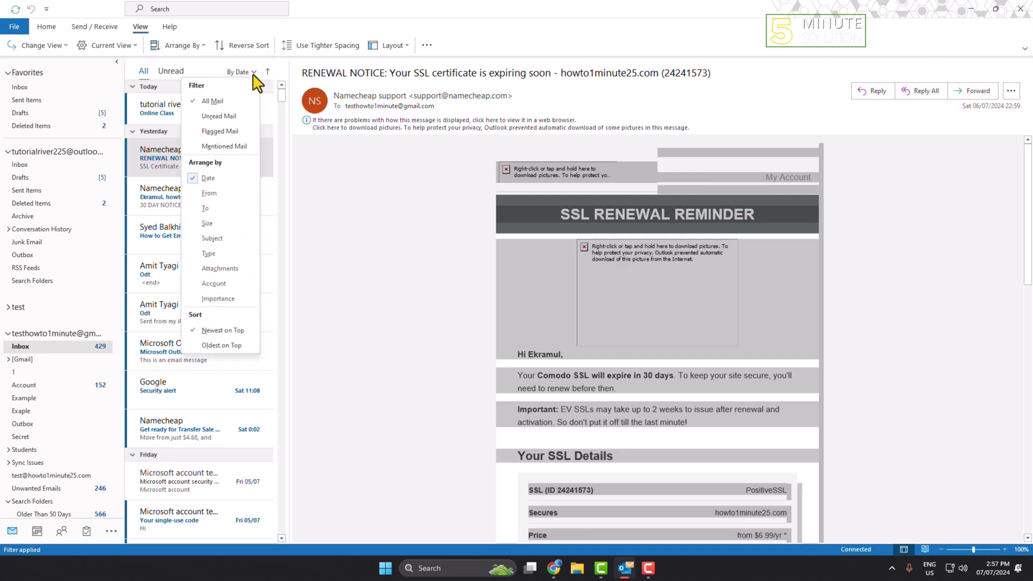
left_click(242, 71)
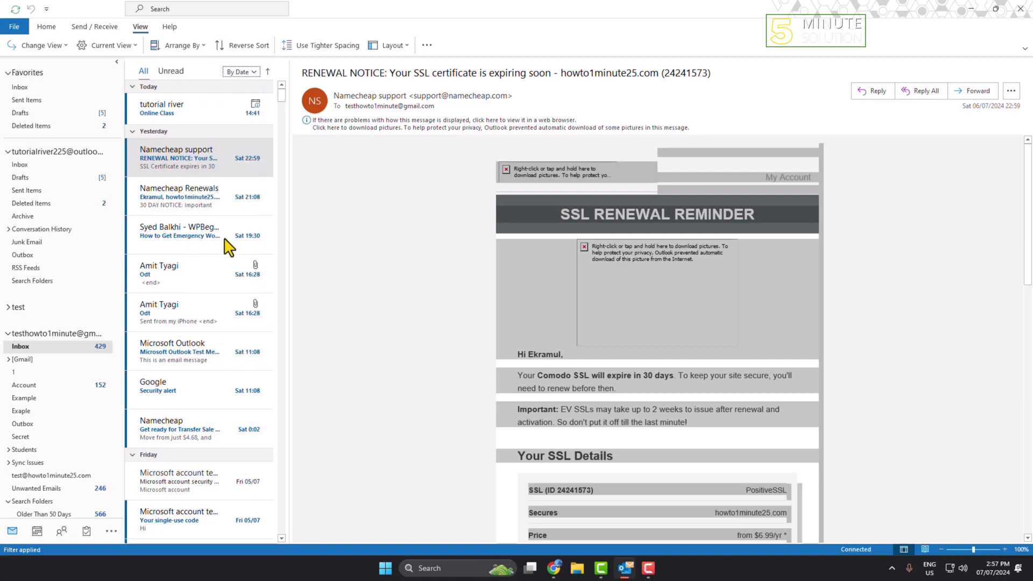
left_click(237, 71)
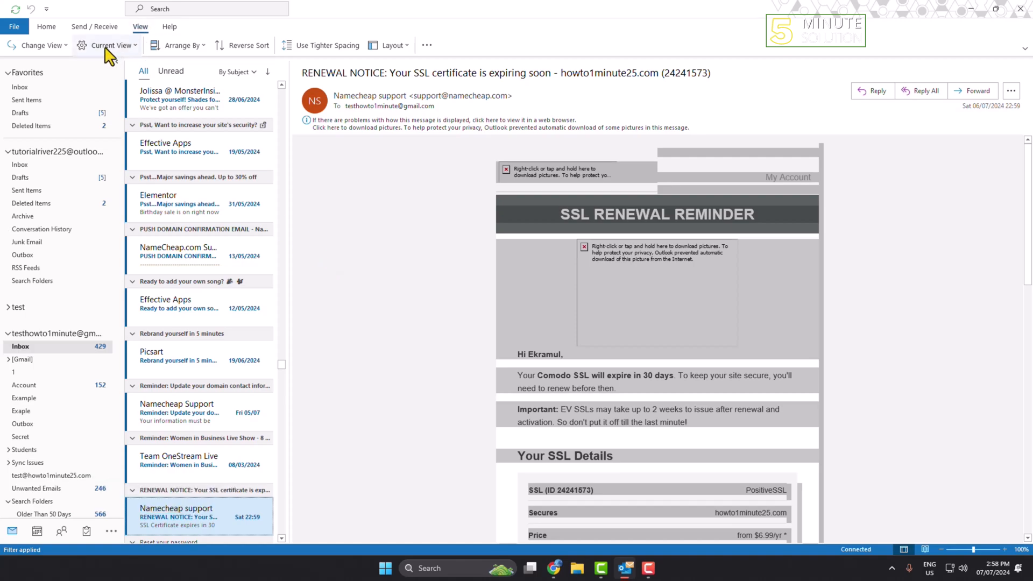
- Open Group By from the inbox's Advanced View Settings
left_click(107, 44)
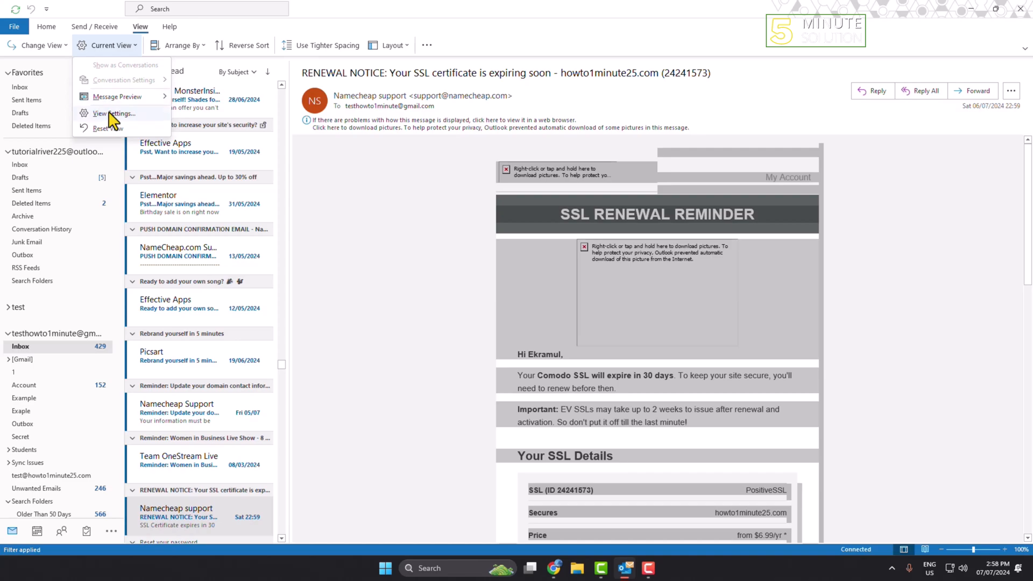
left_click(113, 113)
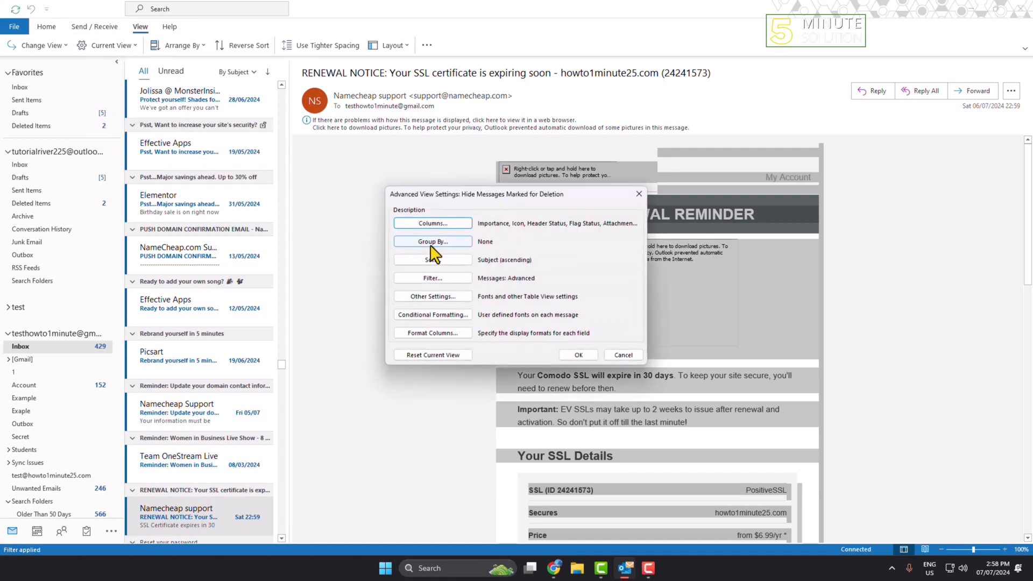
left_click(432, 241)
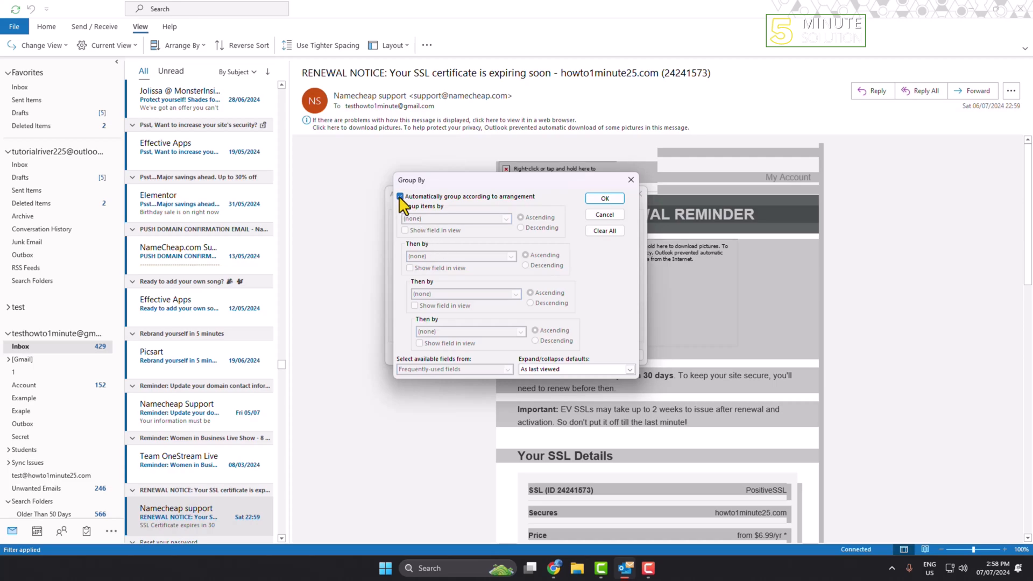
- Turn off automatic grouping by arrangement and group items by Subject
left_click(399, 196)
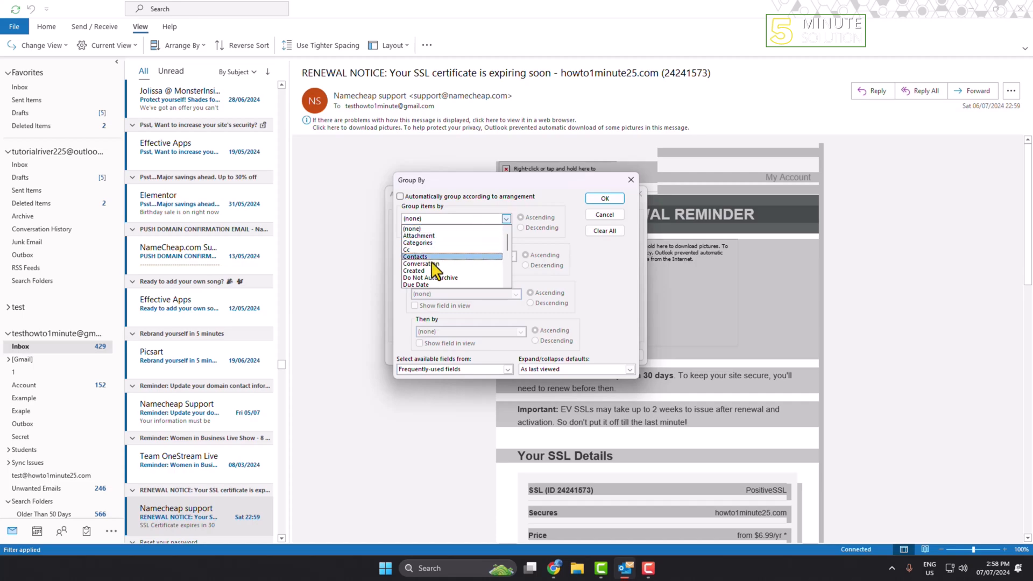
scroll("down", 3)
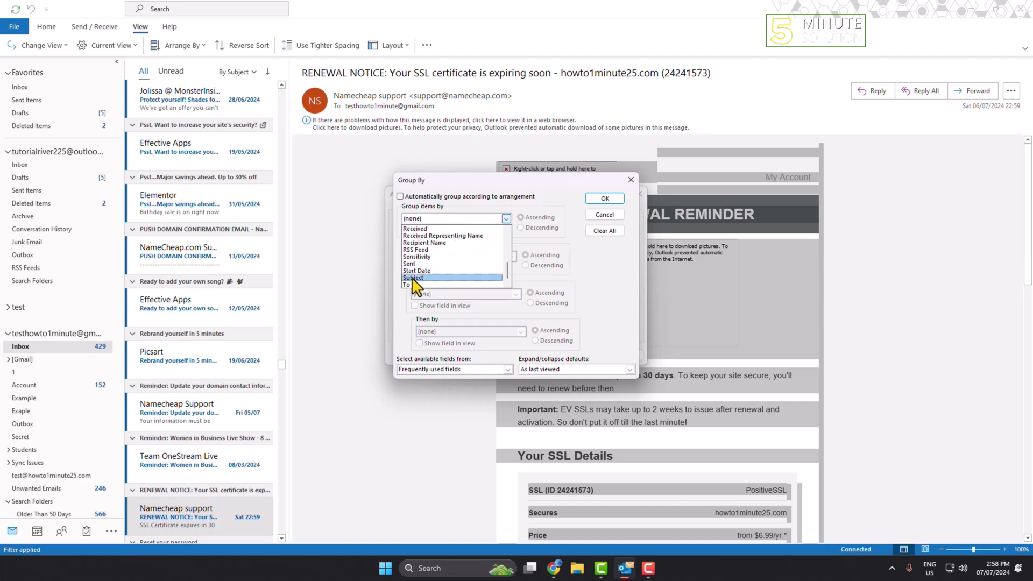
left_click(413, 278)
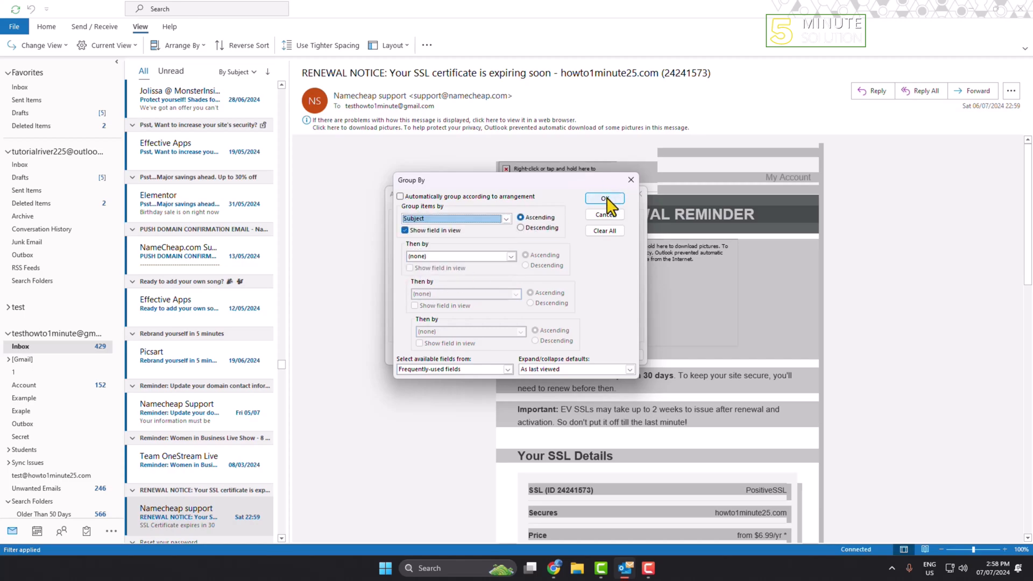
left_click(602, 199)
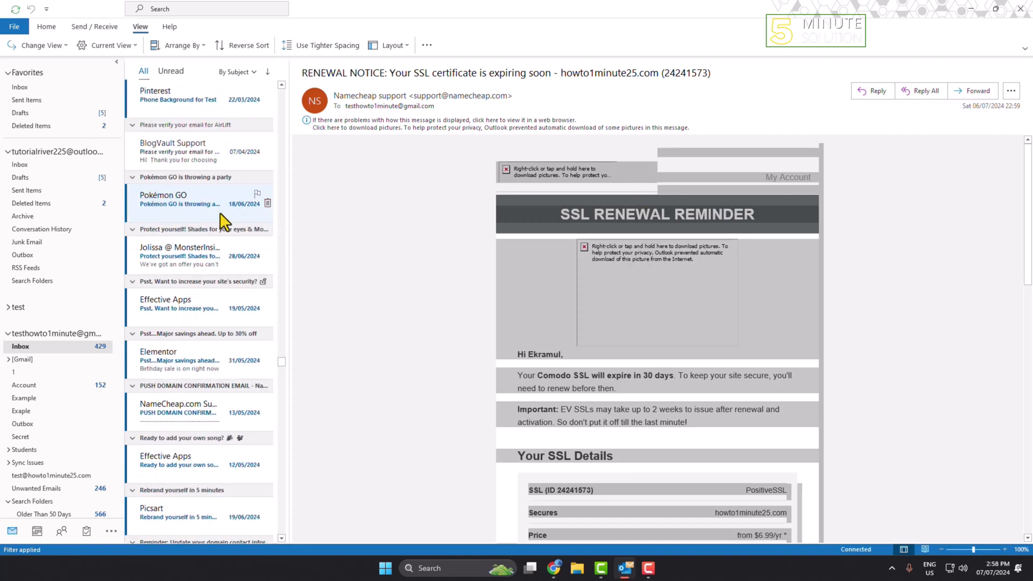
scroll("down", 3)
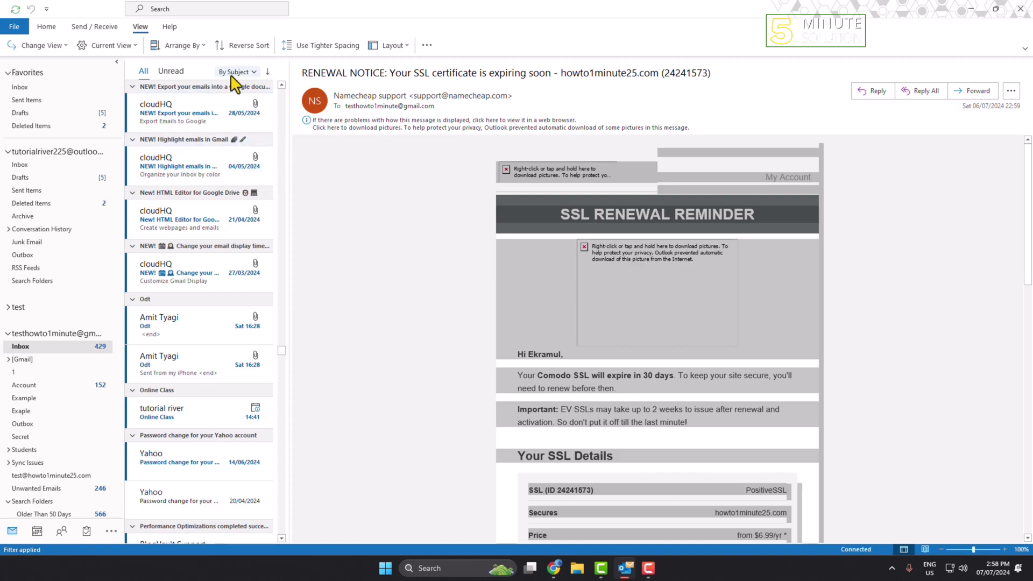
mouse_move(234, 71)
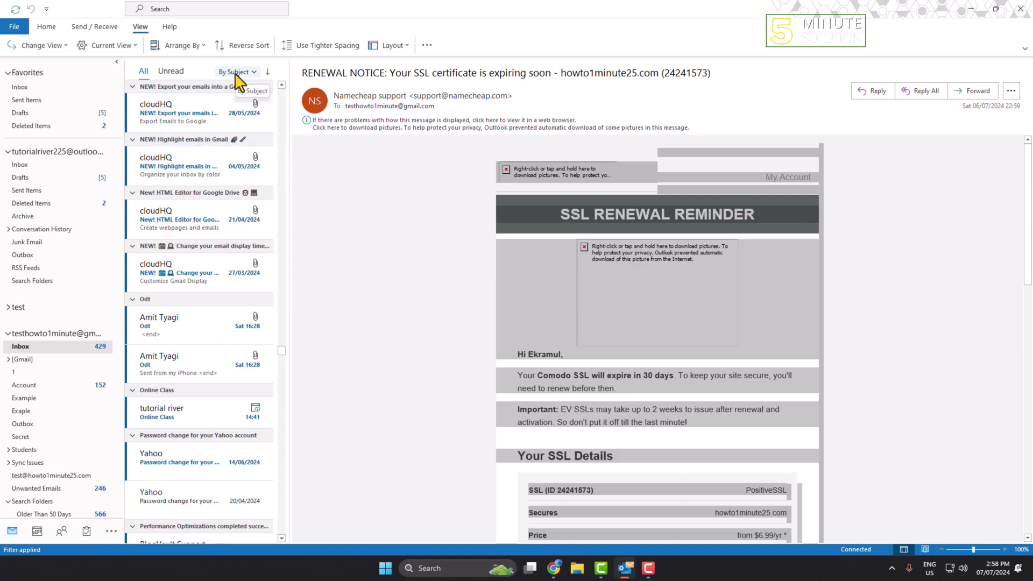